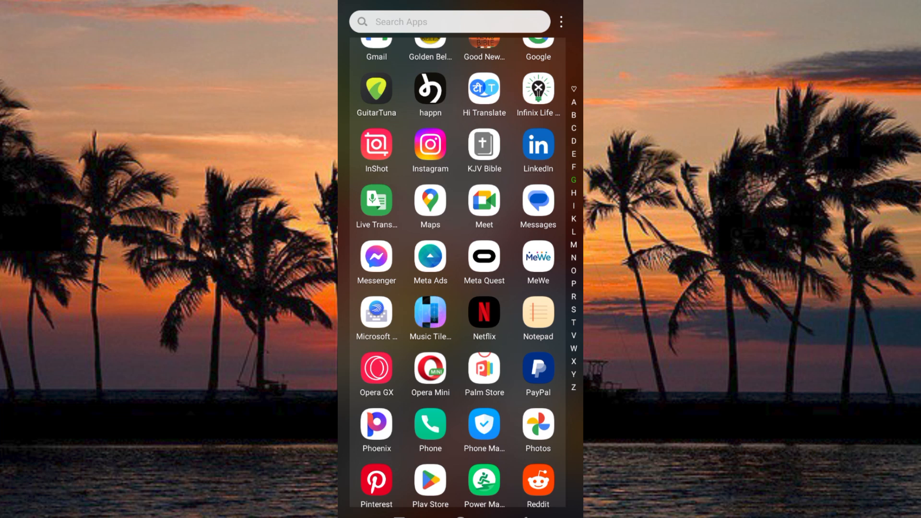
Find Gmail in the app drawer and launch it to the Primary inbox.
left_click(408, 372)
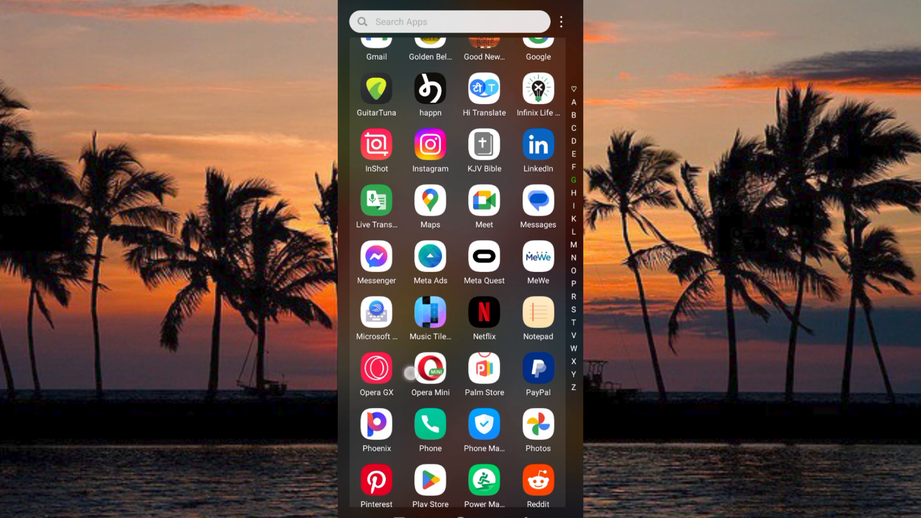
scroll("down", 3)
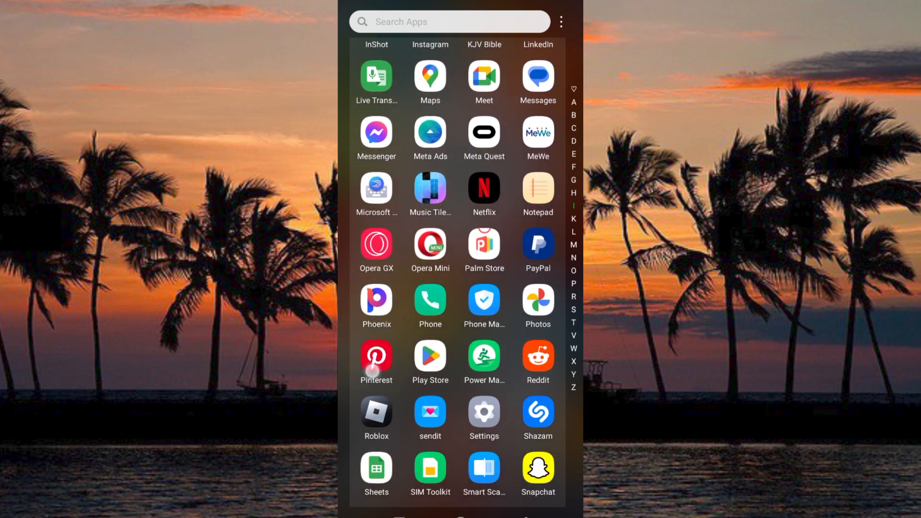
type("gmail")
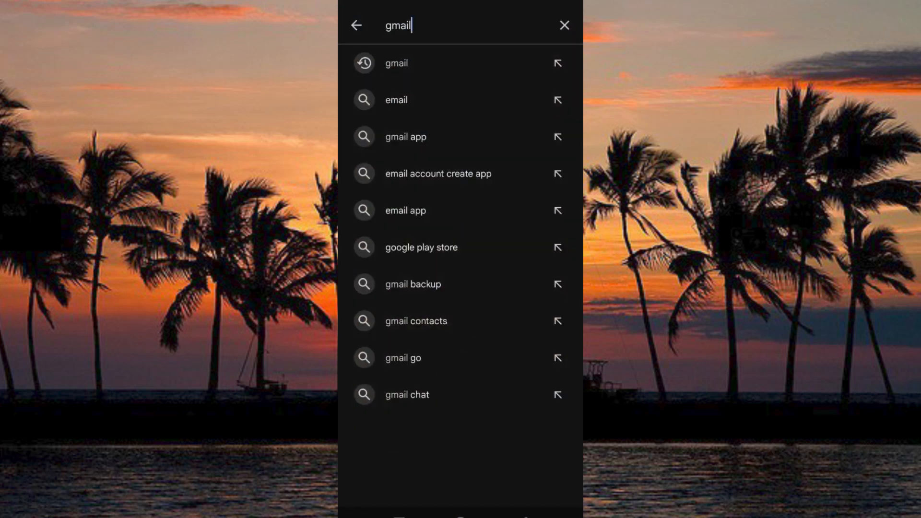
left_click(397, 63)
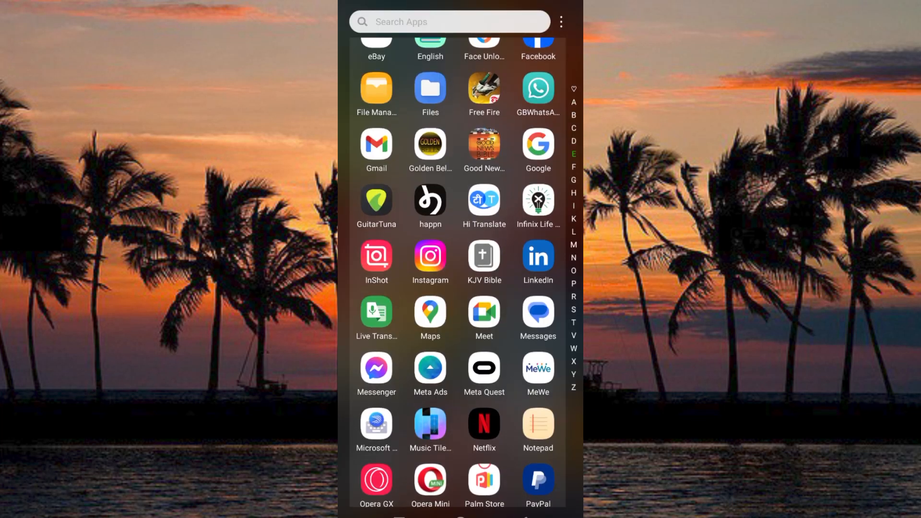
left_click(376, 145)
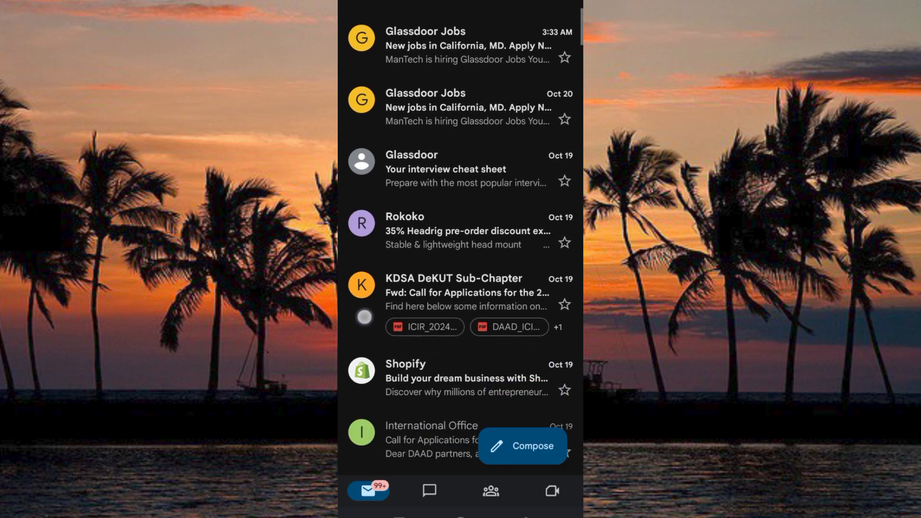
scroll("down", 3)
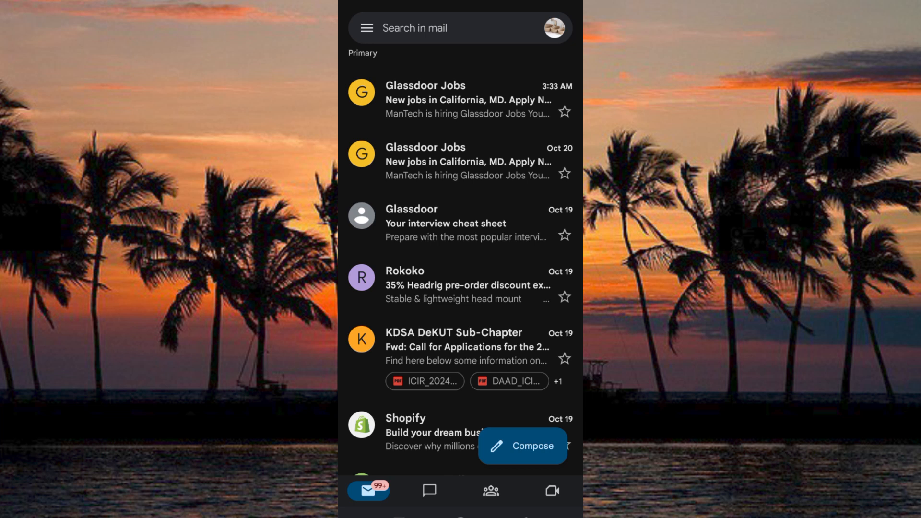
From the account avatar, reach the Google Account profile picture page with change and remove options.
left_click(556, 28)
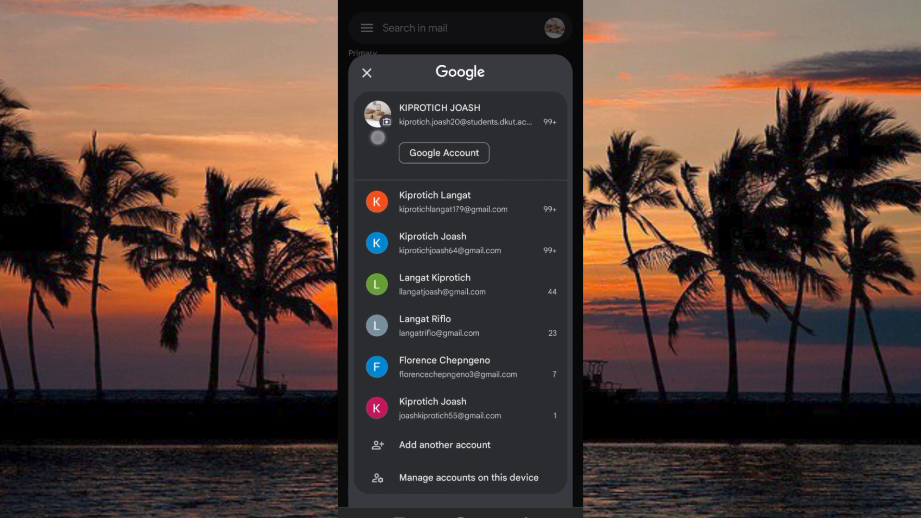
left_click(444, 152)
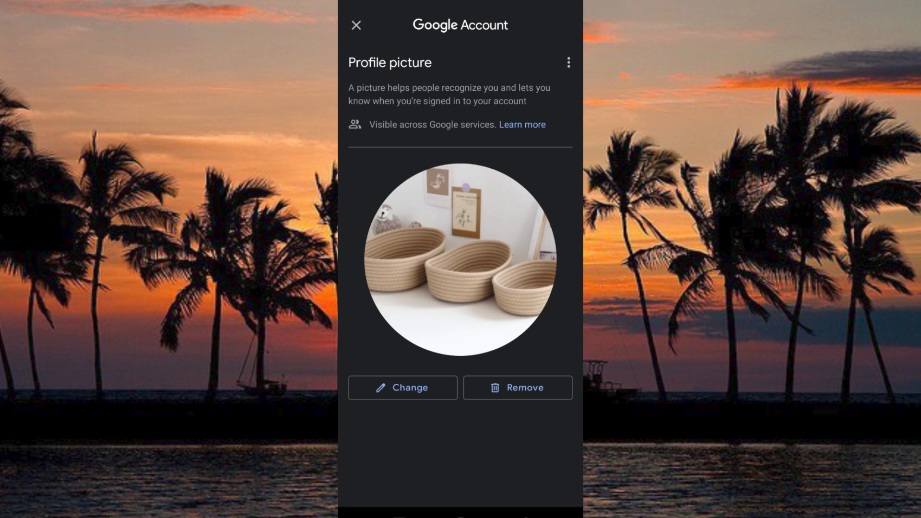
Choose Remove under the profile picture to bring up the removal confirmation.
left_click(517, 387)
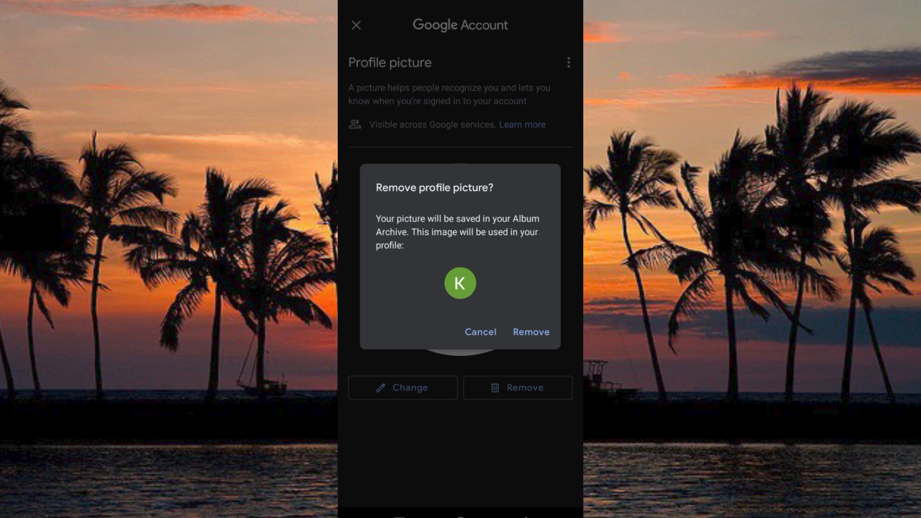
Confirm removal so the green K avatar replaces the photo, acknowledge the notice and close the account page.
left_click(530, 332)
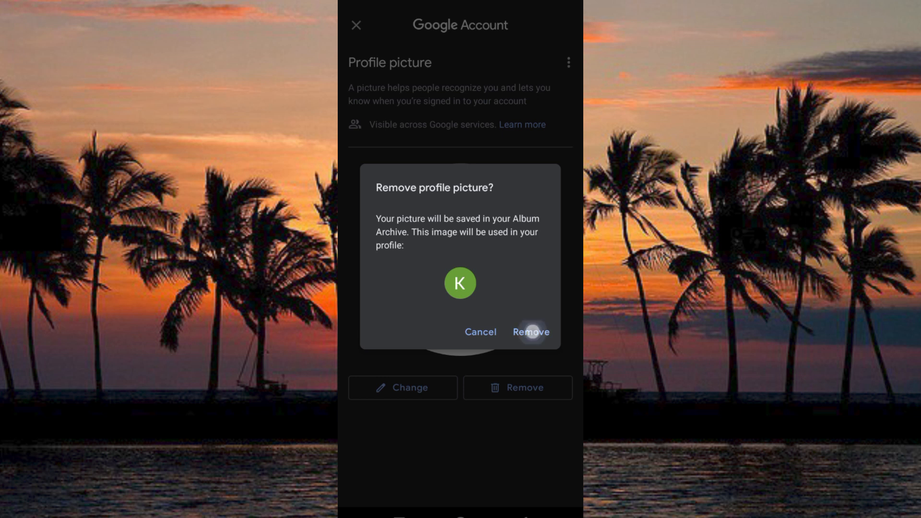
left_click(531, 331)
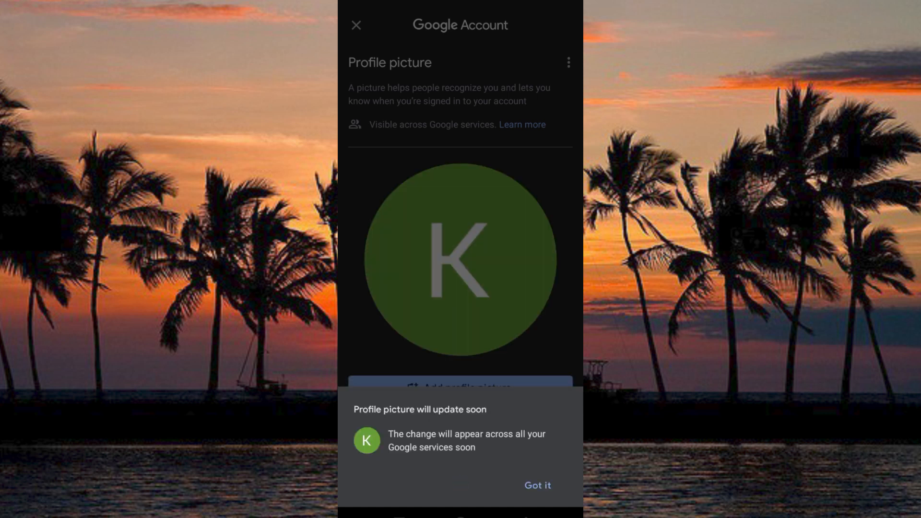
left_click(537, 486)
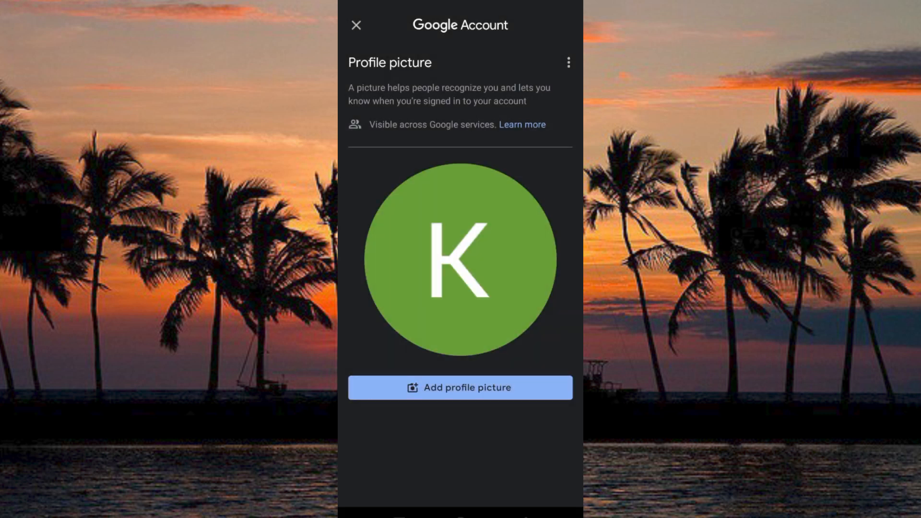
left_click(355, 24)
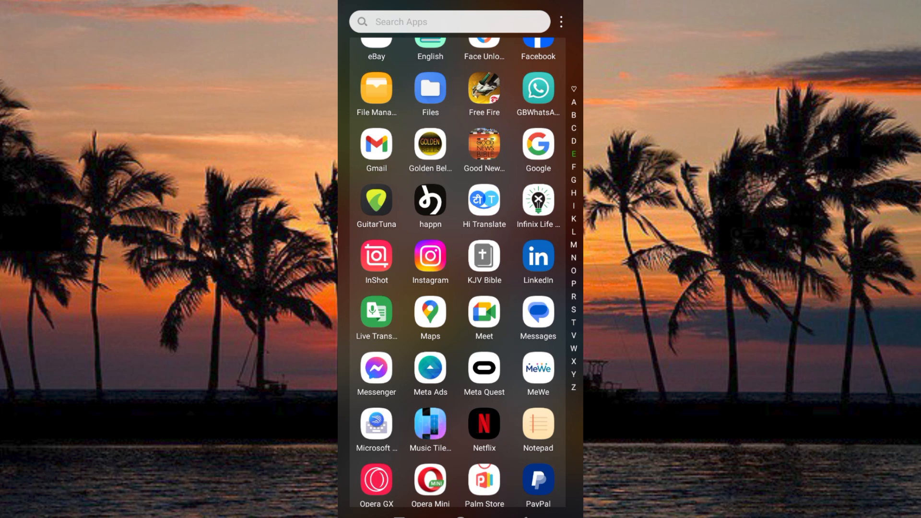